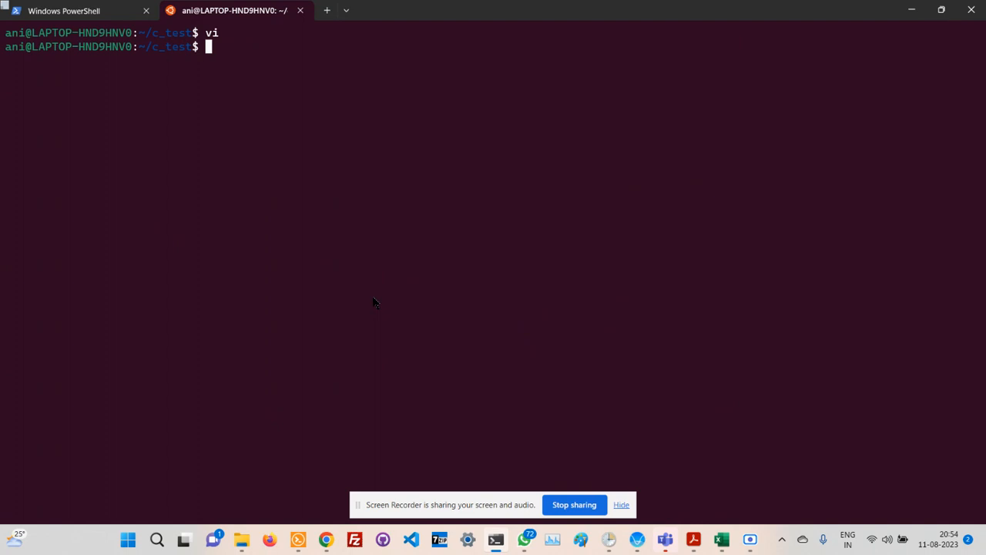
# - Launch vim on a new file named abc.txt from the Ubuntu shell prompt
pyautogui.write('vi')
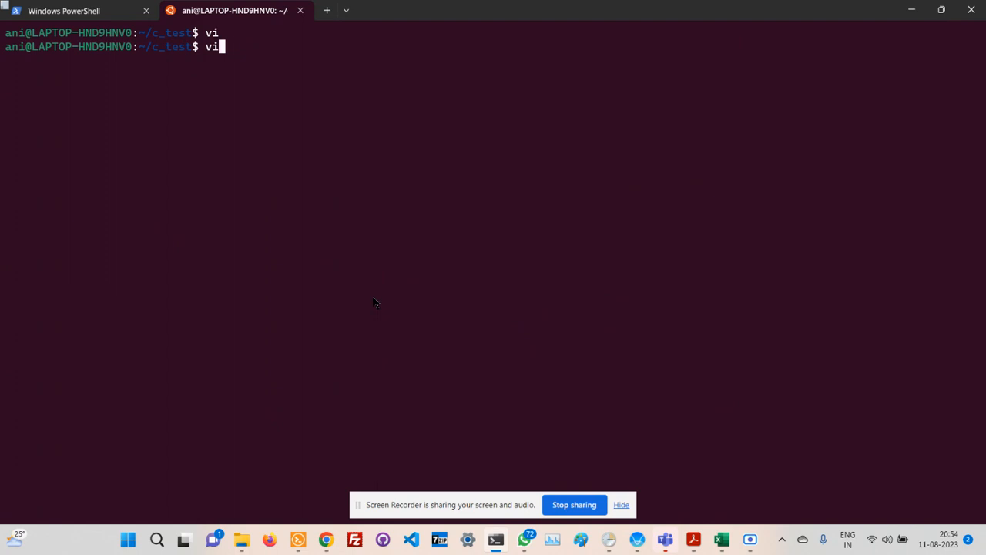
pyautogui.write('m')
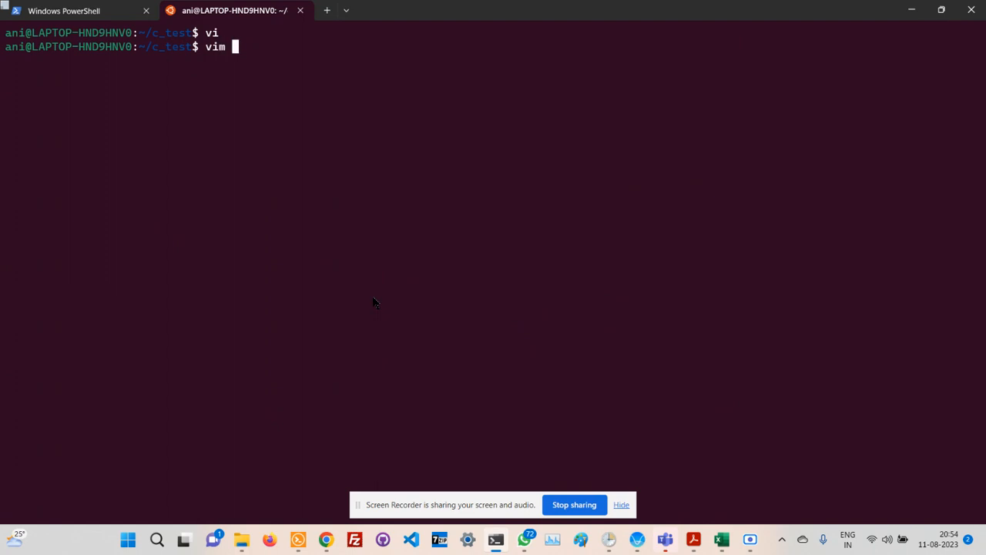
pyautogui.write('abc')
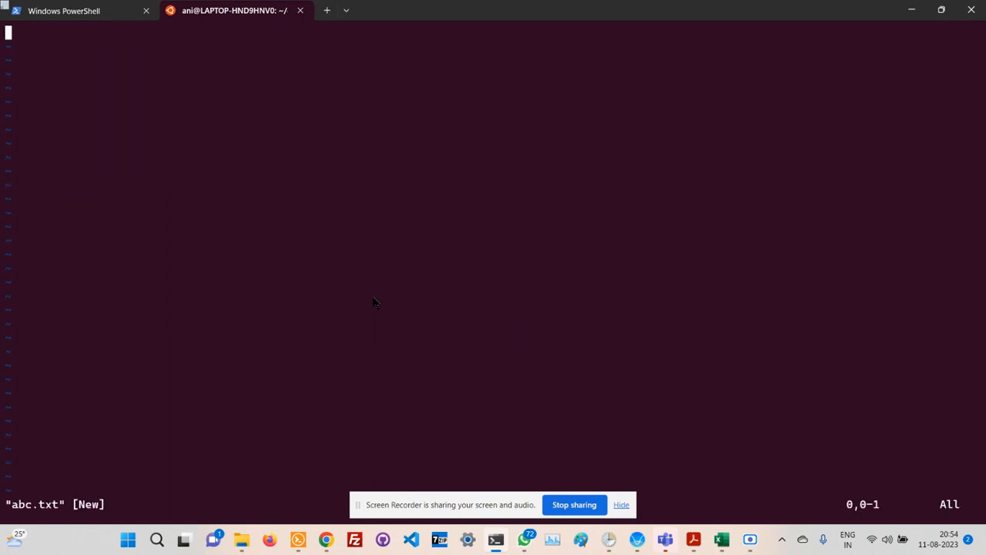
pyautogui.moveTo(114, 499)
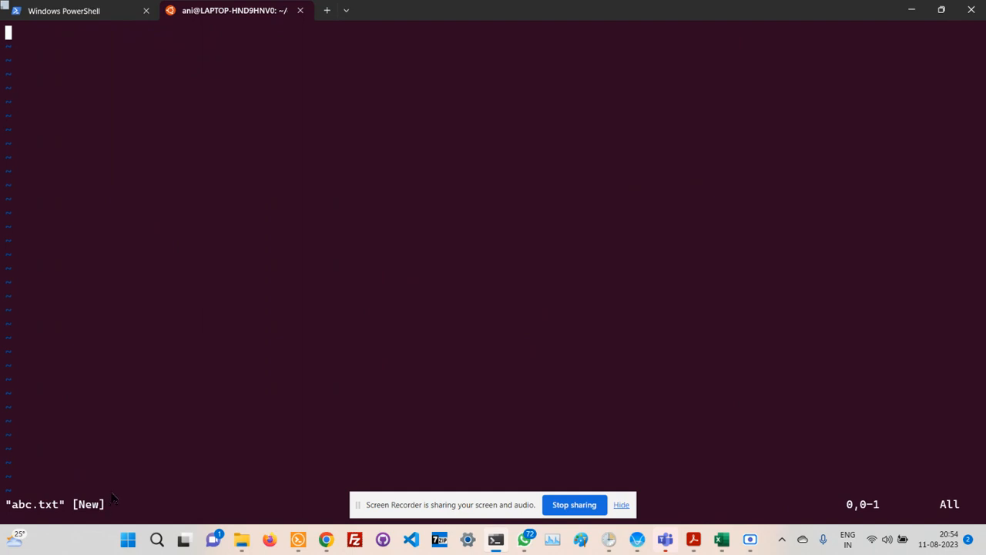
pyautogui.moveTo(126, 467)
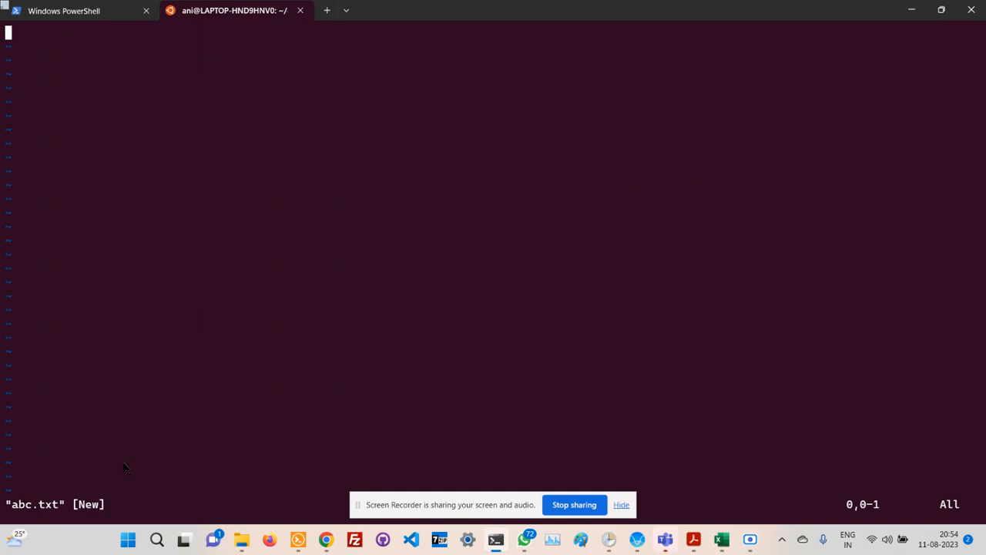
# - Insert the lines 'jasdlaslkjdklasd', 'LKSJSJAksj' and 'aaa' into abc.txt
pyautogui.press('i')
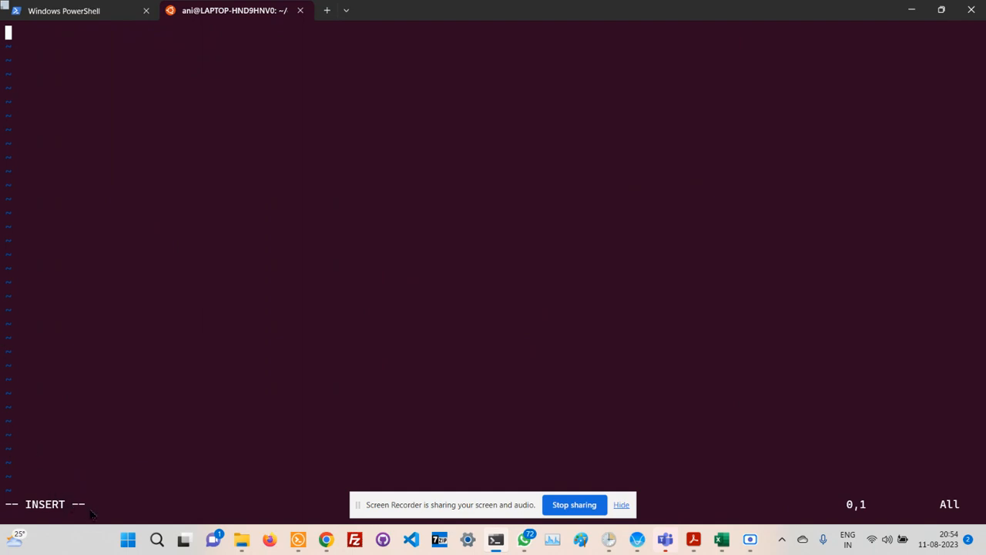
pyautogui.write('jasdlaslkjdklasd')
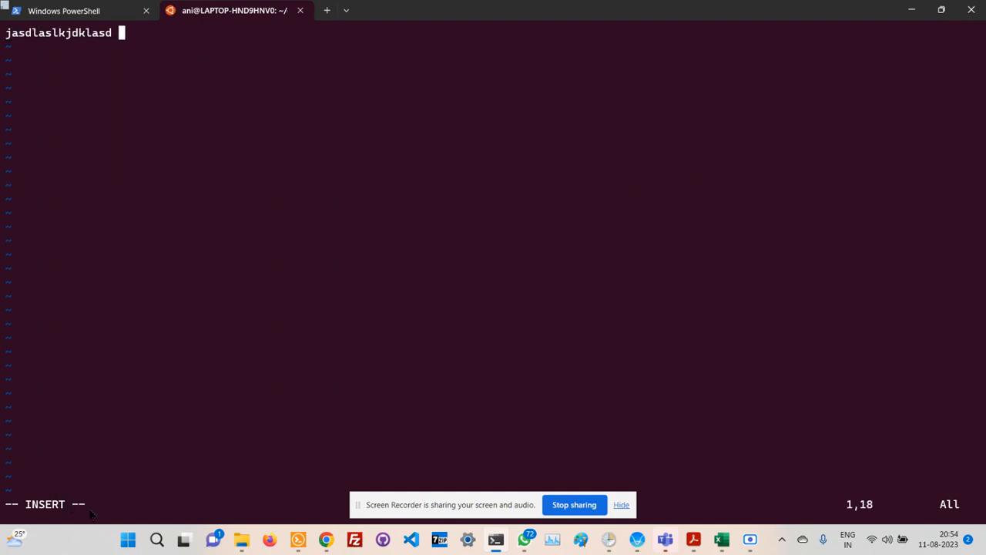
pyautogui.write('LKSJSJAksj')
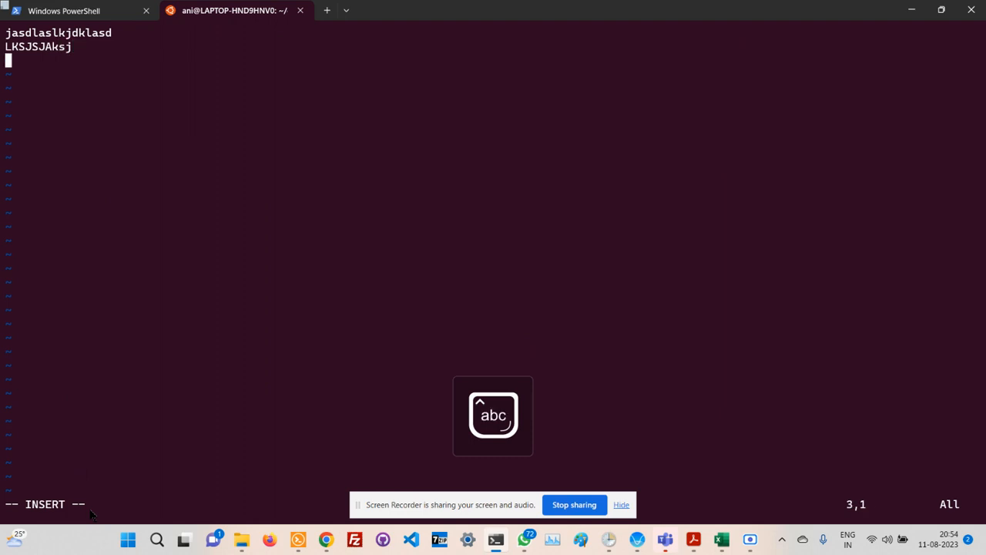
pyautogui.write('aaa')
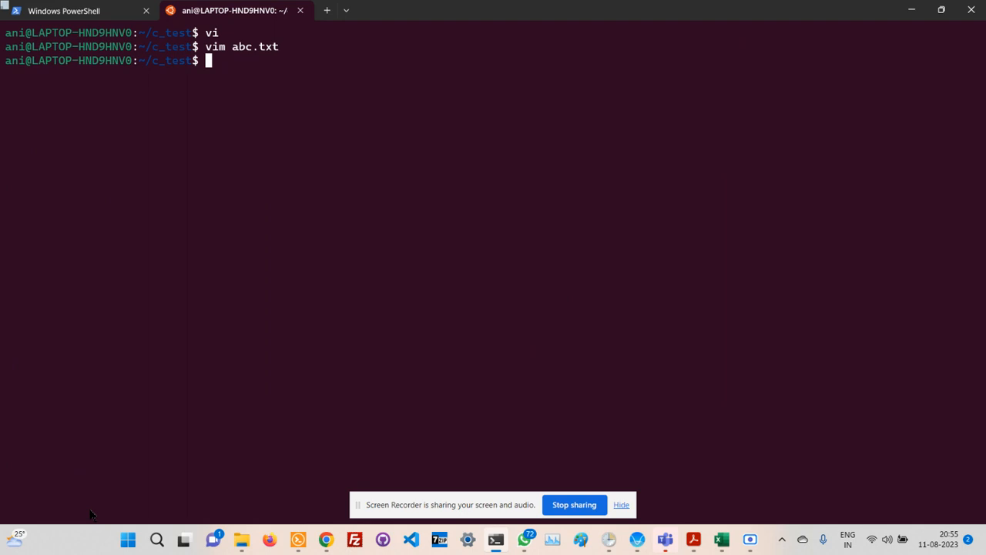
# - Open xyz.txt in vi and enter lines 'lkj;j' and 'assas', ending insert mode
pyautogui.write('vi')
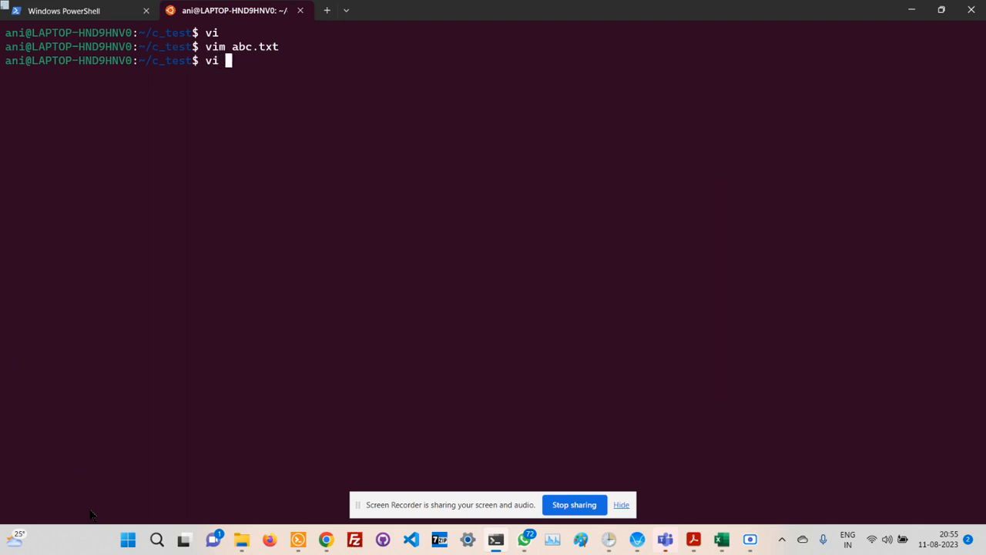
pyautogui.write('xyz')
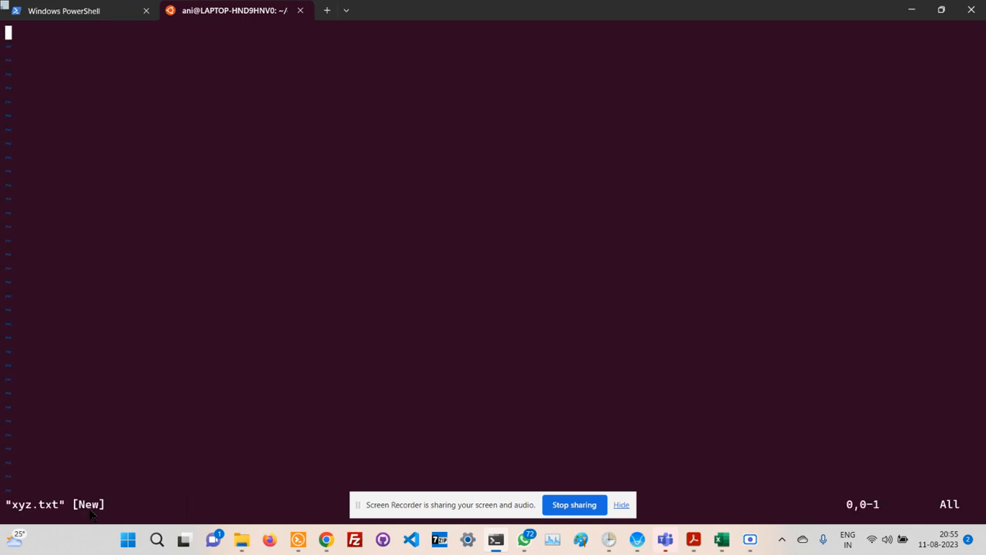
pyautogui.write('lkj;j')
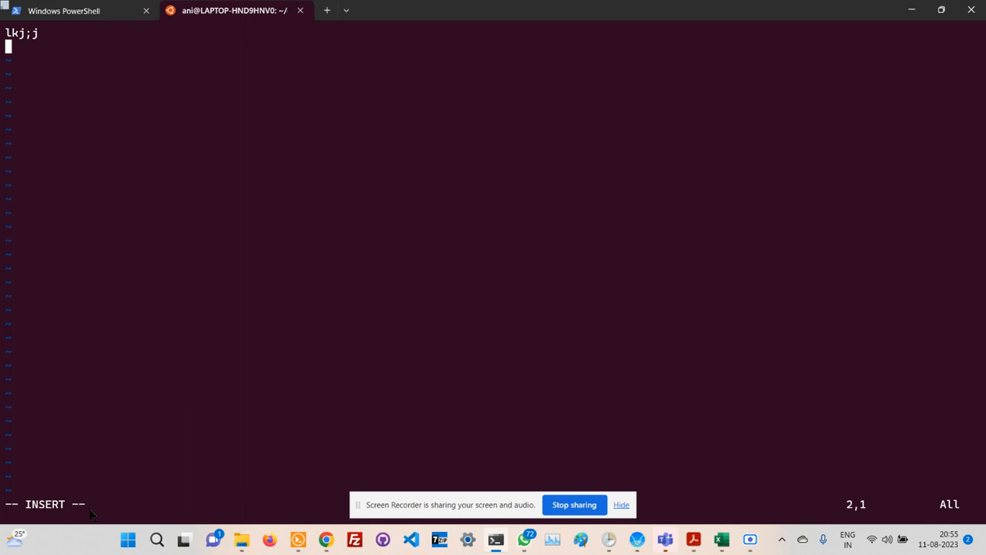
pyautogui.write('assas')
pyautogui.write('wqwq')
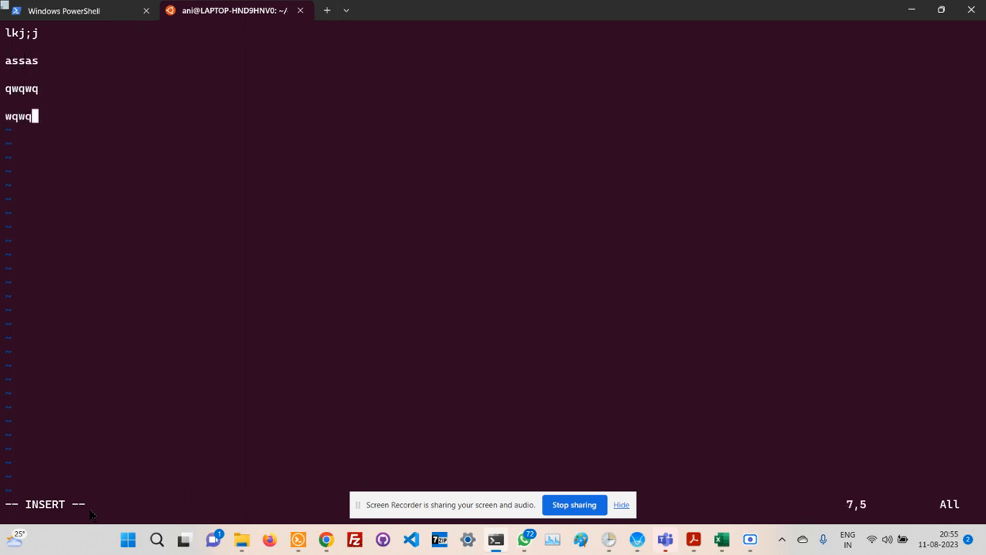
pyautogui.press('Escape')
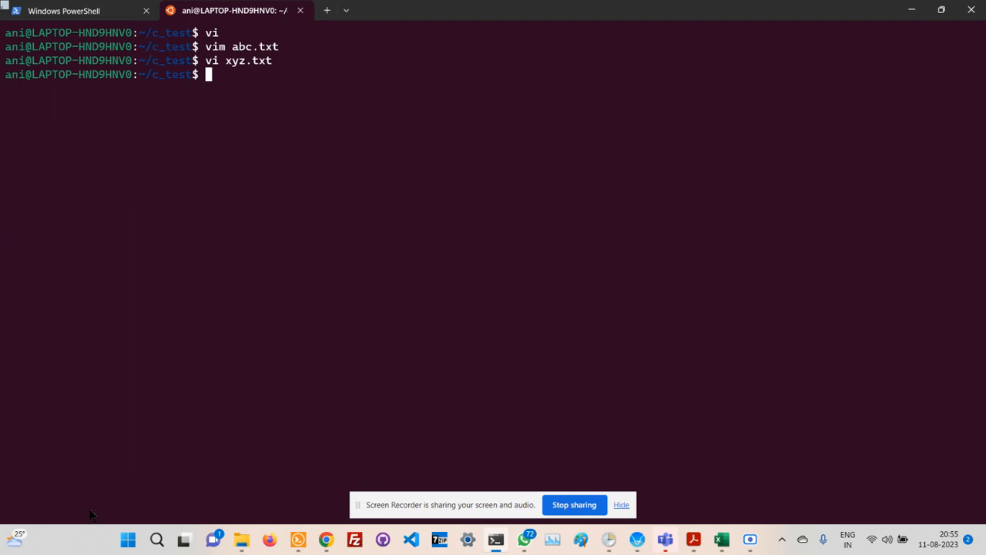
# - Reopen xyz.txt and type 'kjhkhkhj' on the blank second line
pyautogui.write('vi xyz.txt')
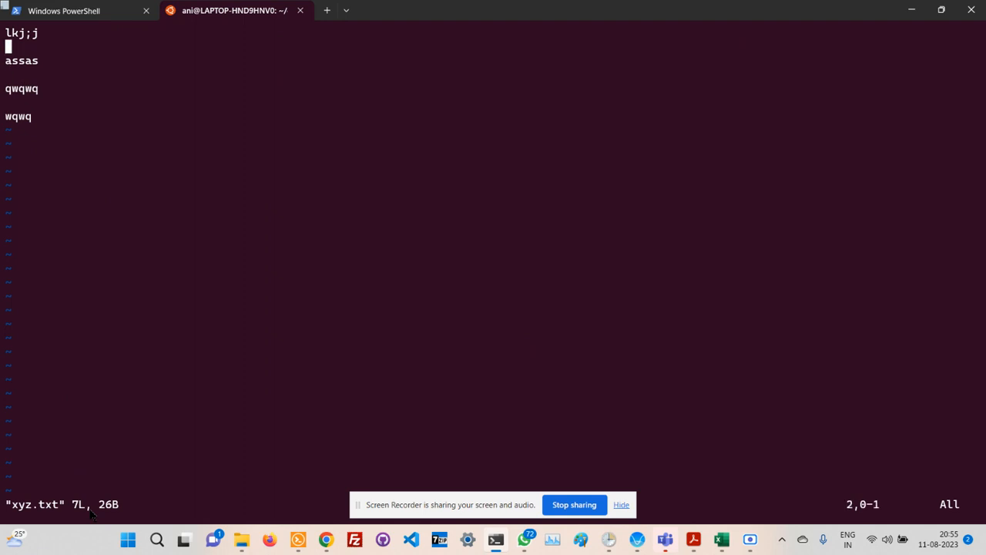
pyautogui.press('i')
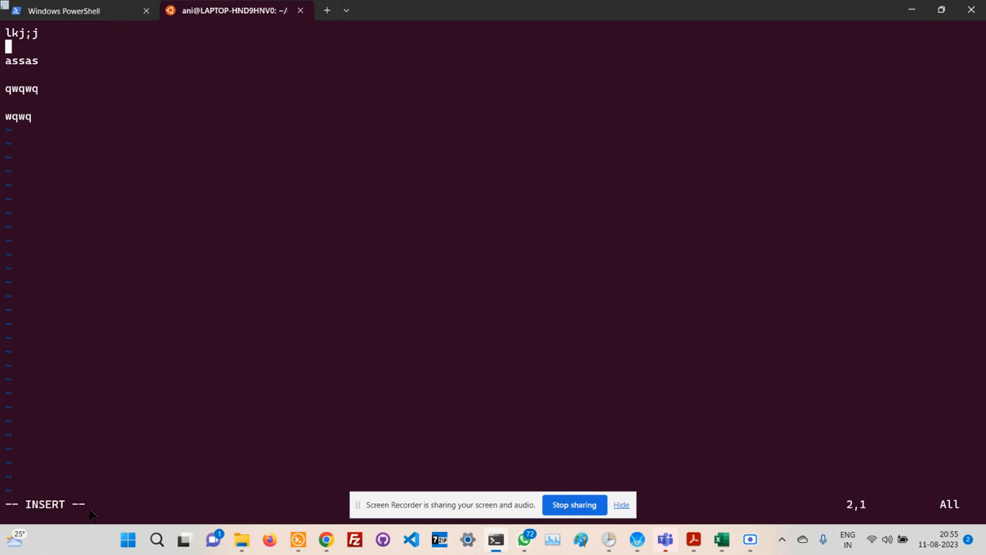
pyautogui.write('kjhkhkhj')
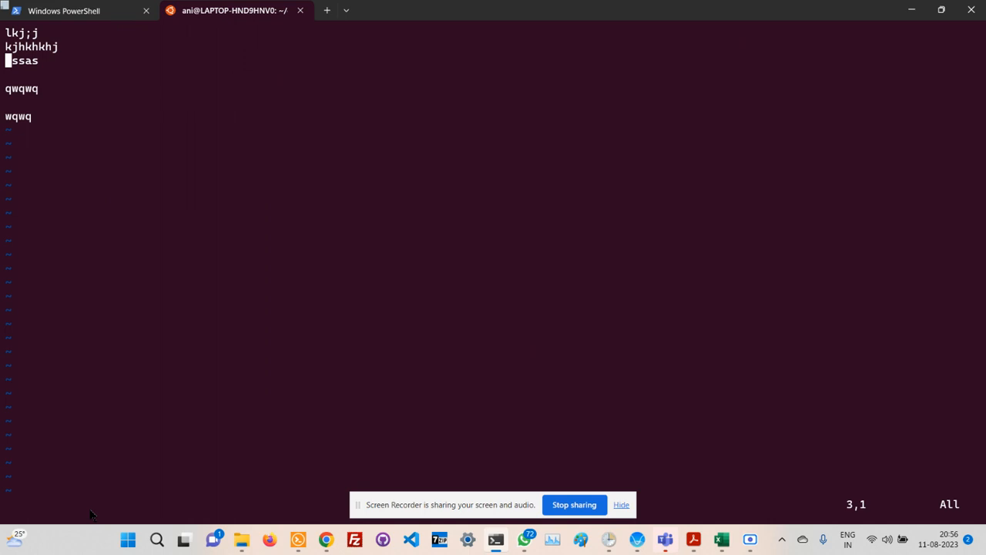
# - Type 'iiiiii' and push 'assas' down onto its own line
pyautogui.write('iiiiii')
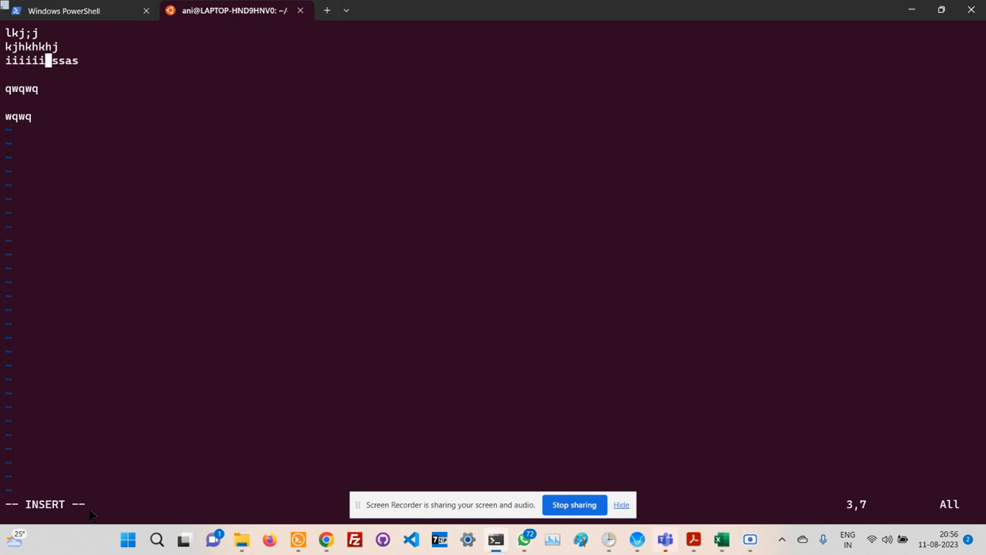
pyautogui.press('Enter')
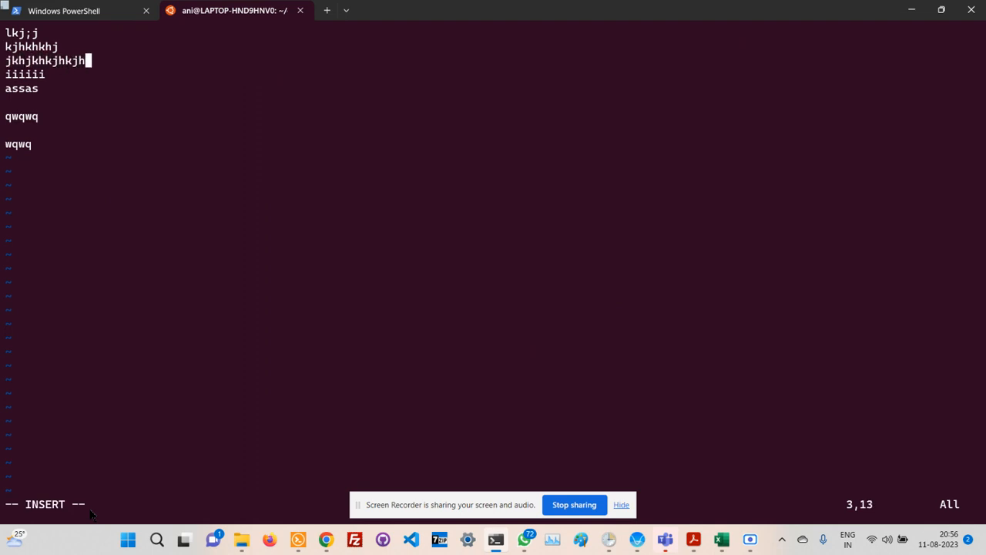
pyautogui.press('Backspace')
pyautogui.write(':1')
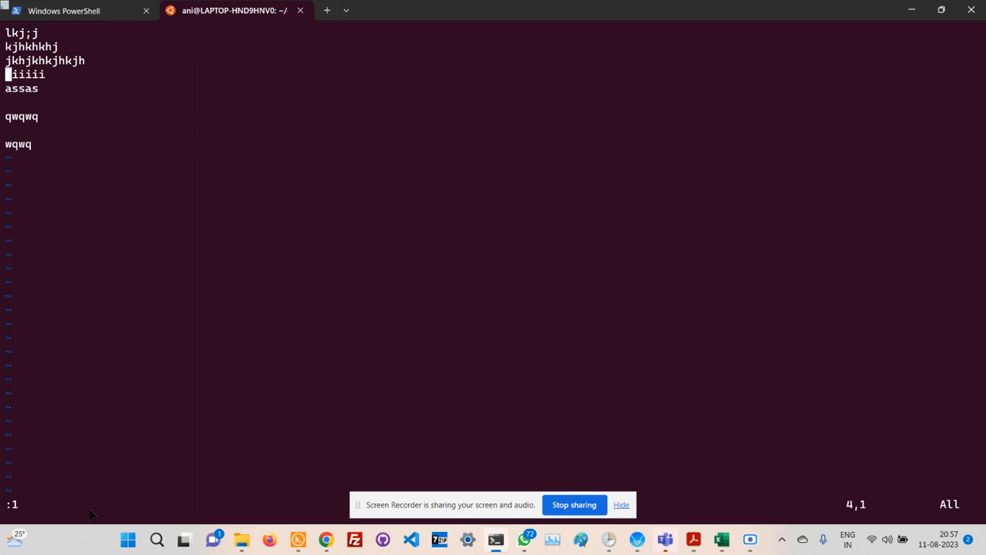
# - Leave insert mode and display xyz.txt's status: modified, nine lines
pyautogui.press('Escape')
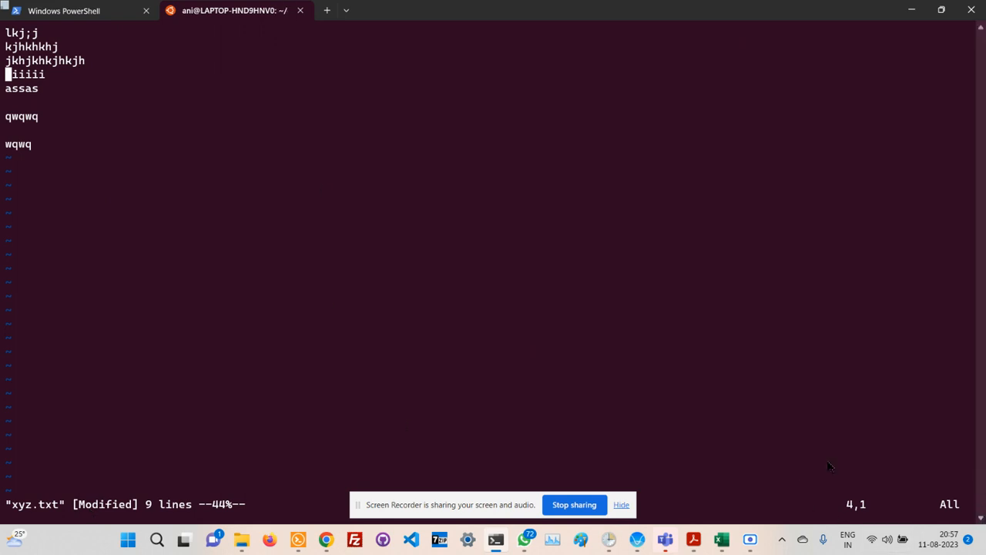
pyautogui.moveTo(863, 477)
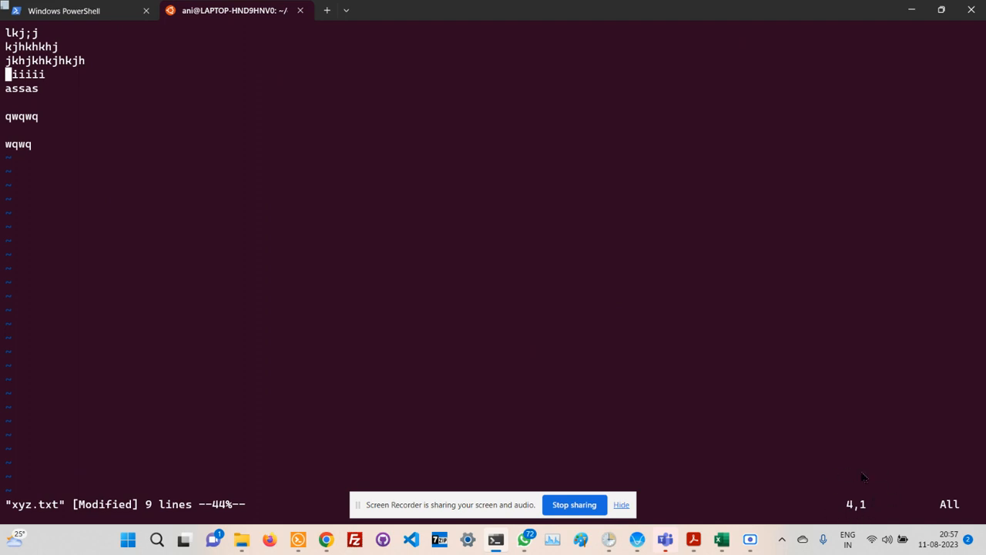
pyautogui.moveTo(858, 480)
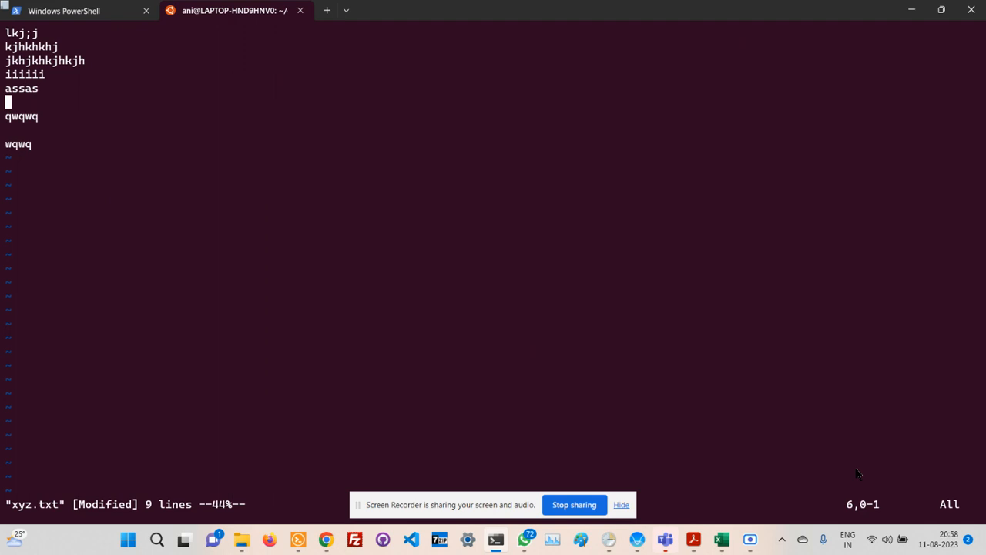
# - Enter the :wq write-and-quit command for xyz.txt
pyautogui.write(':wq')
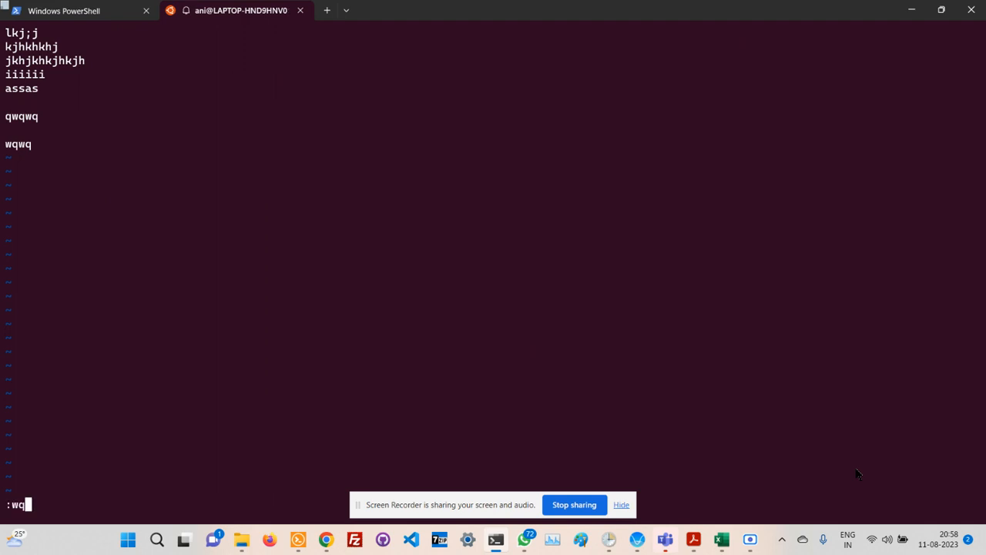